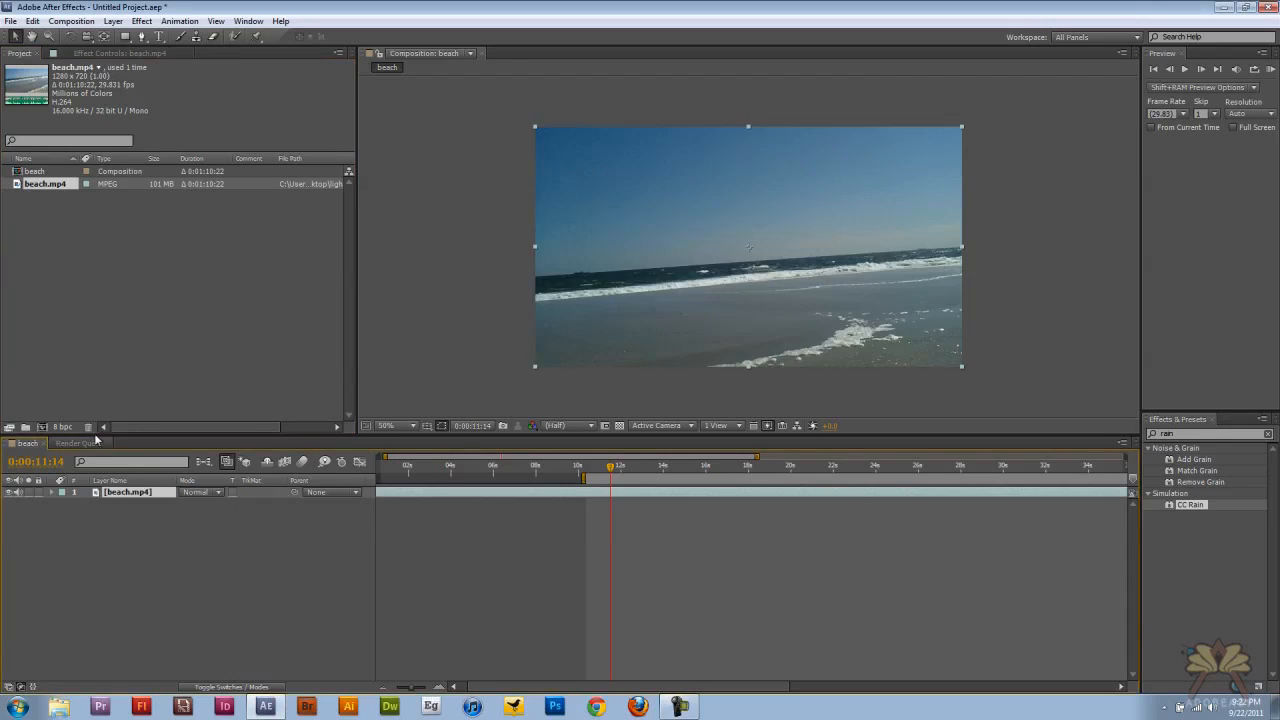
Step: Create two adjustment layers above the beach clip and rename them lightning and rain
left_click(112, 20)
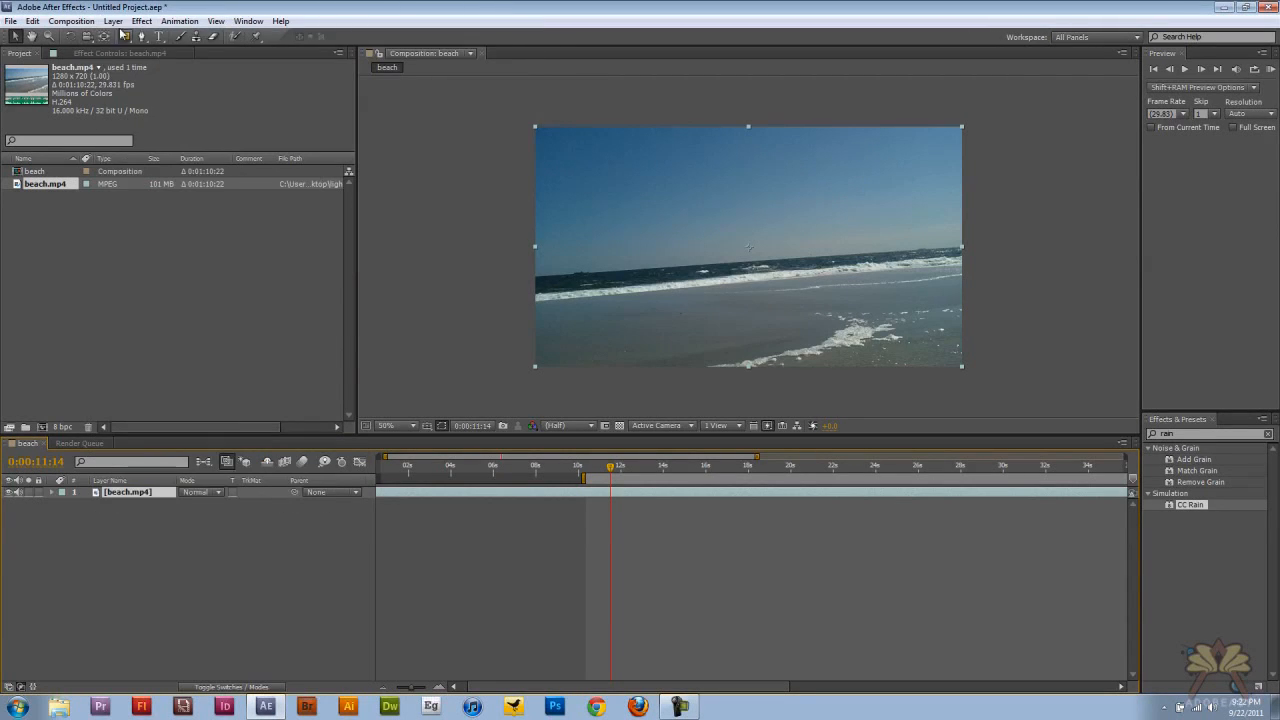
left_click(130, 36)
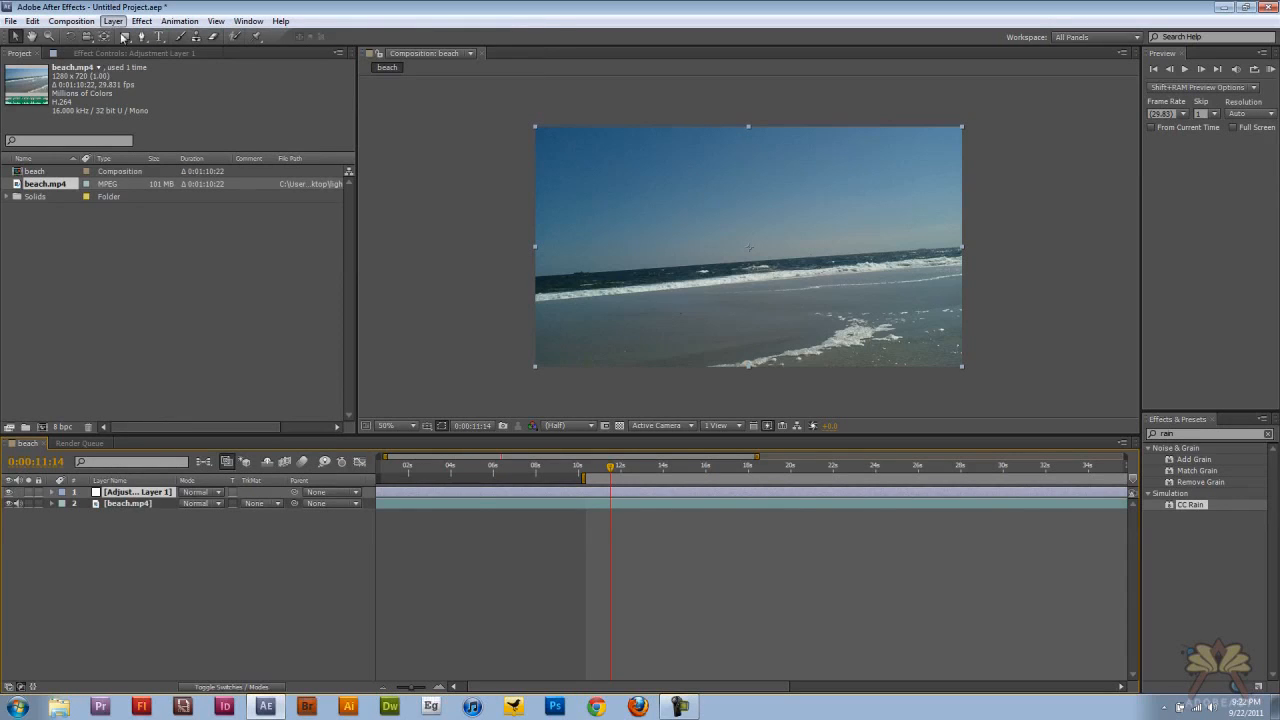
left_click(112, 20)
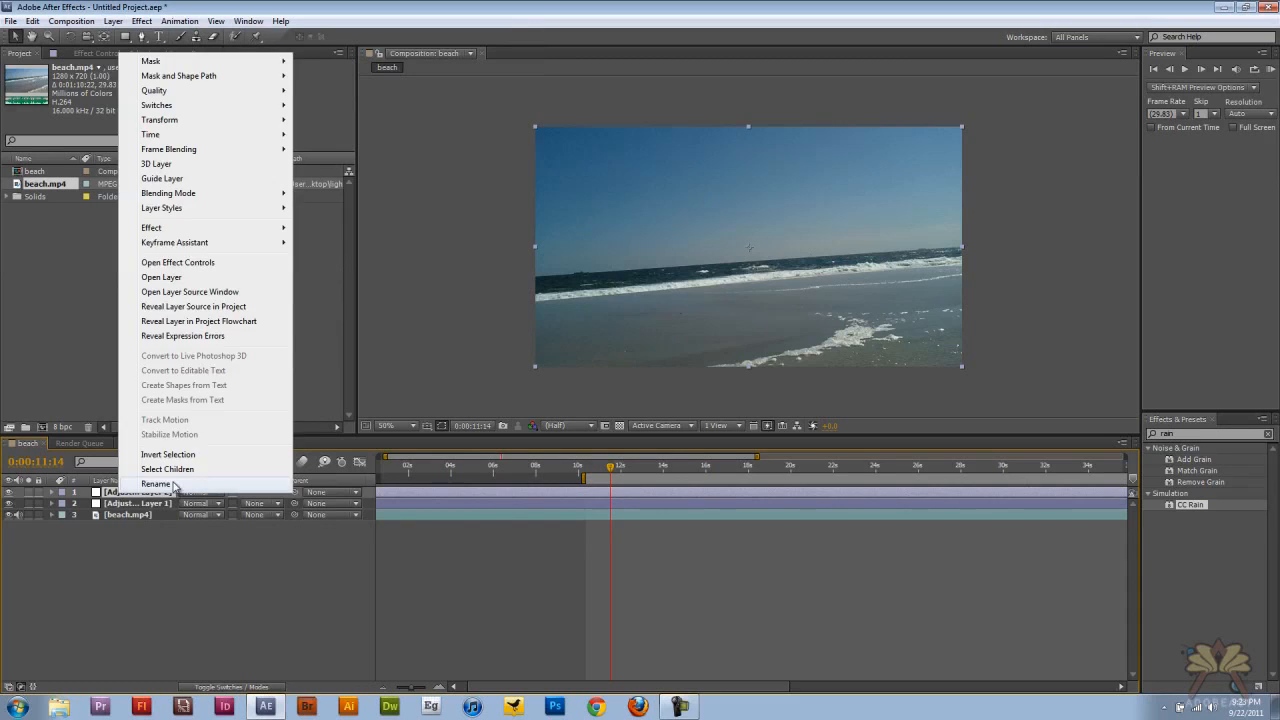
left_click(156, 482)
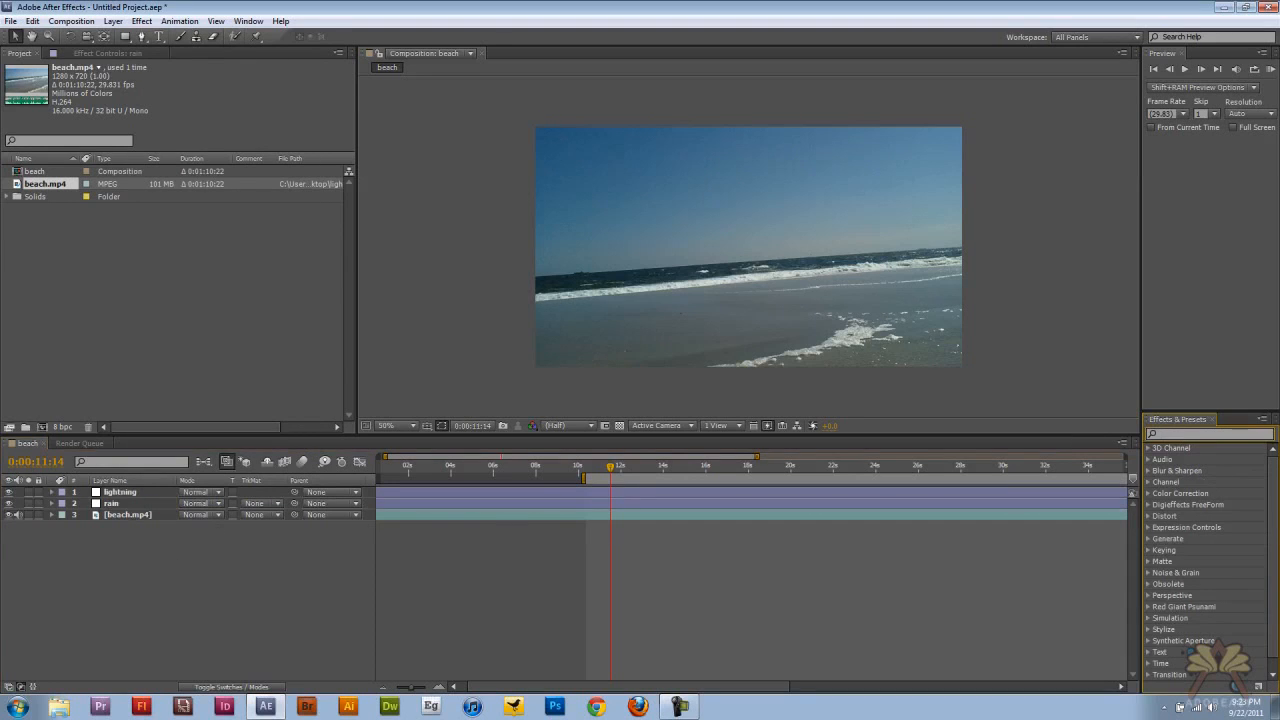
Step: Apply the Lightning effect and drag its start and end points up into the upper-left sky
type("lightning")
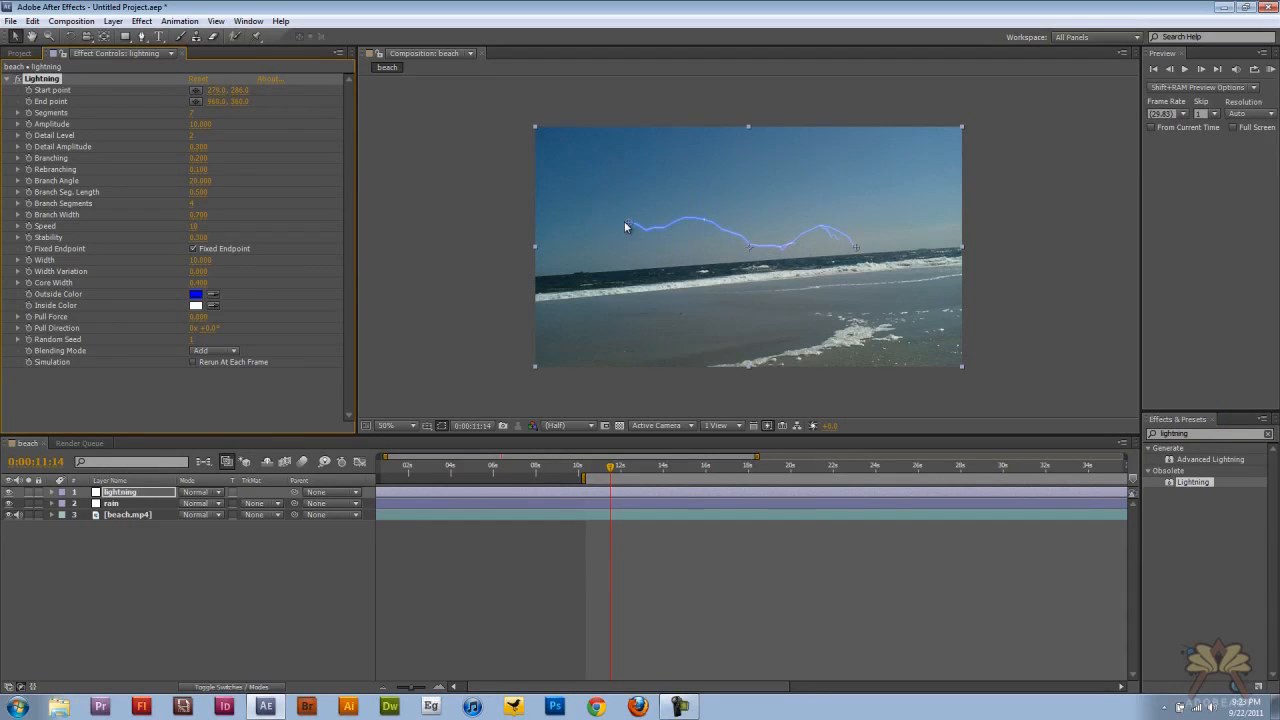
left_click_drag(628, 228, 568, 148)
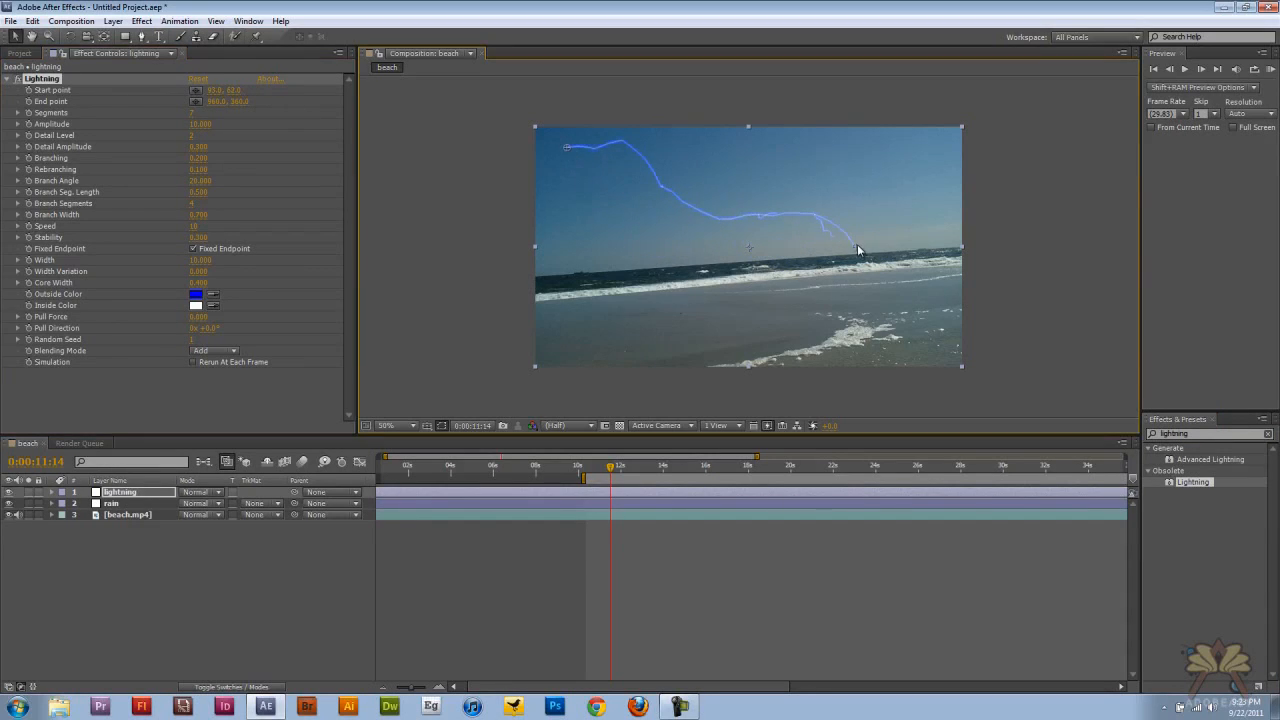
left_click_drag(858, 250, 640, 238)
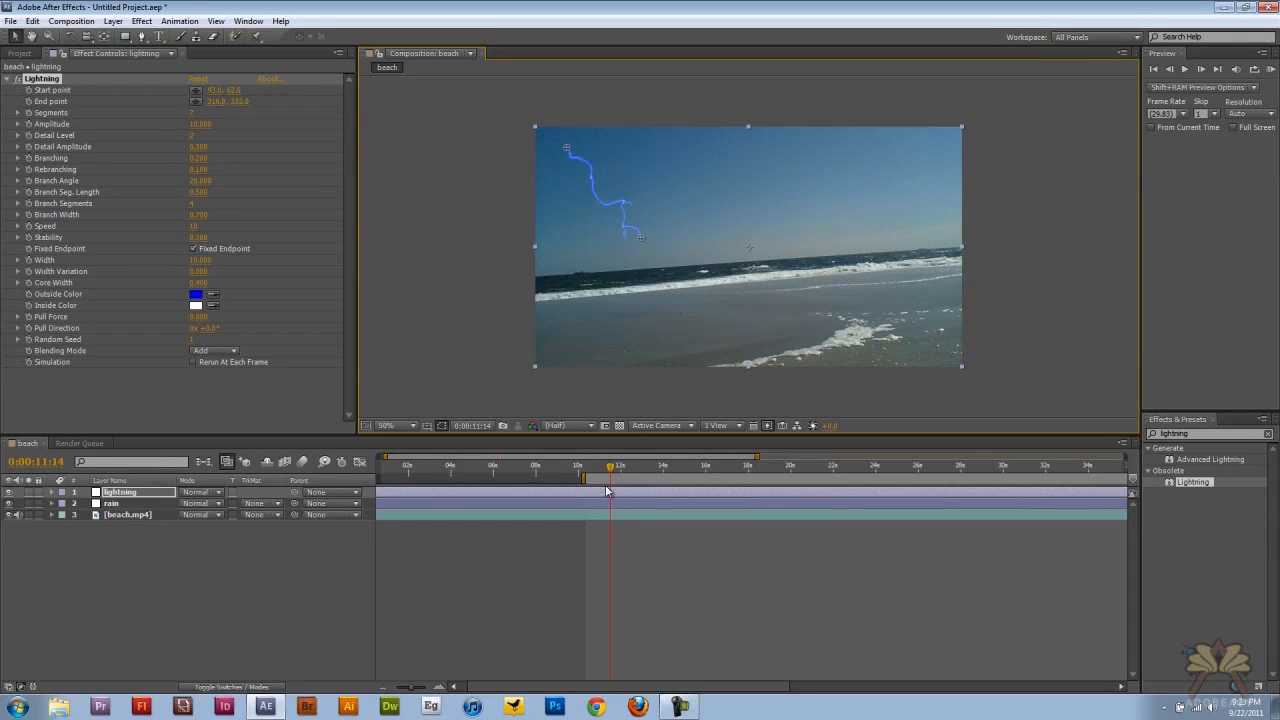
left_click(52, 492)
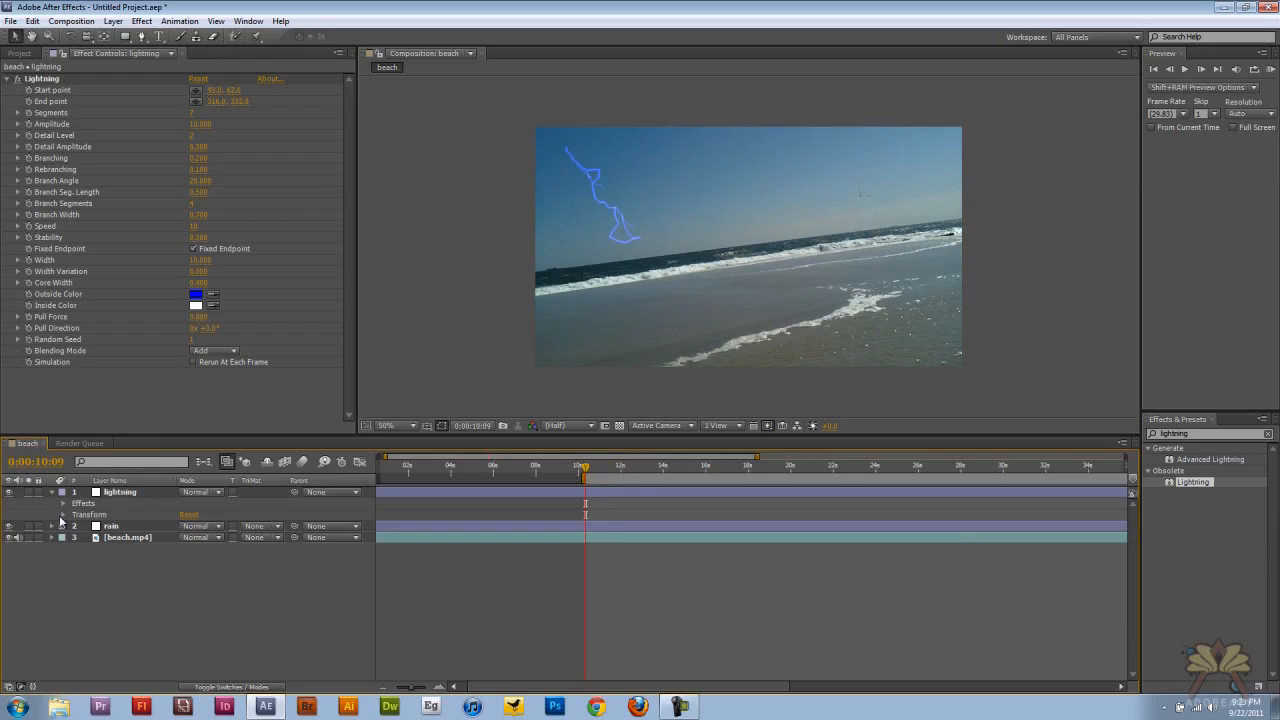
Step: Enable the Opacity stopwatch on the lightning layer and set opacity keyframes over time
left_click(64, 514)
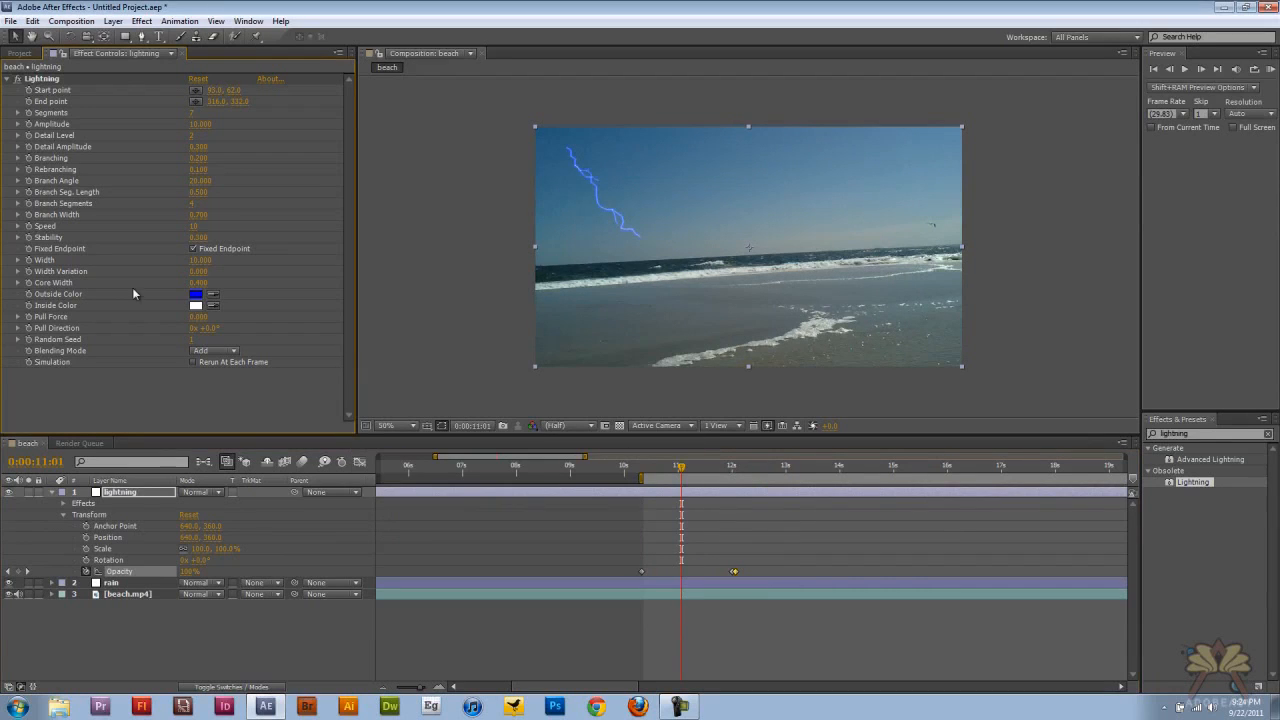
Step: Set the bolt's Inside Color to white and apply the Glow effect to the lightning layer
left_click(196, 294)
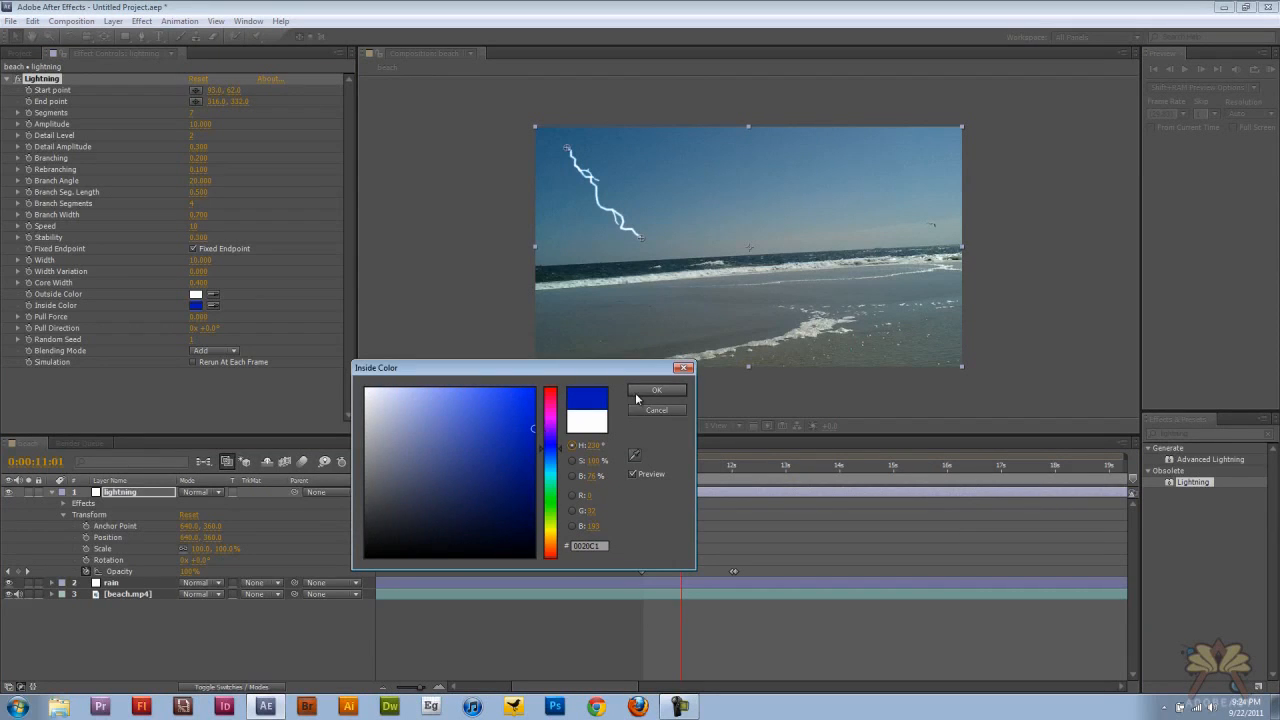
left_click(656, 390)
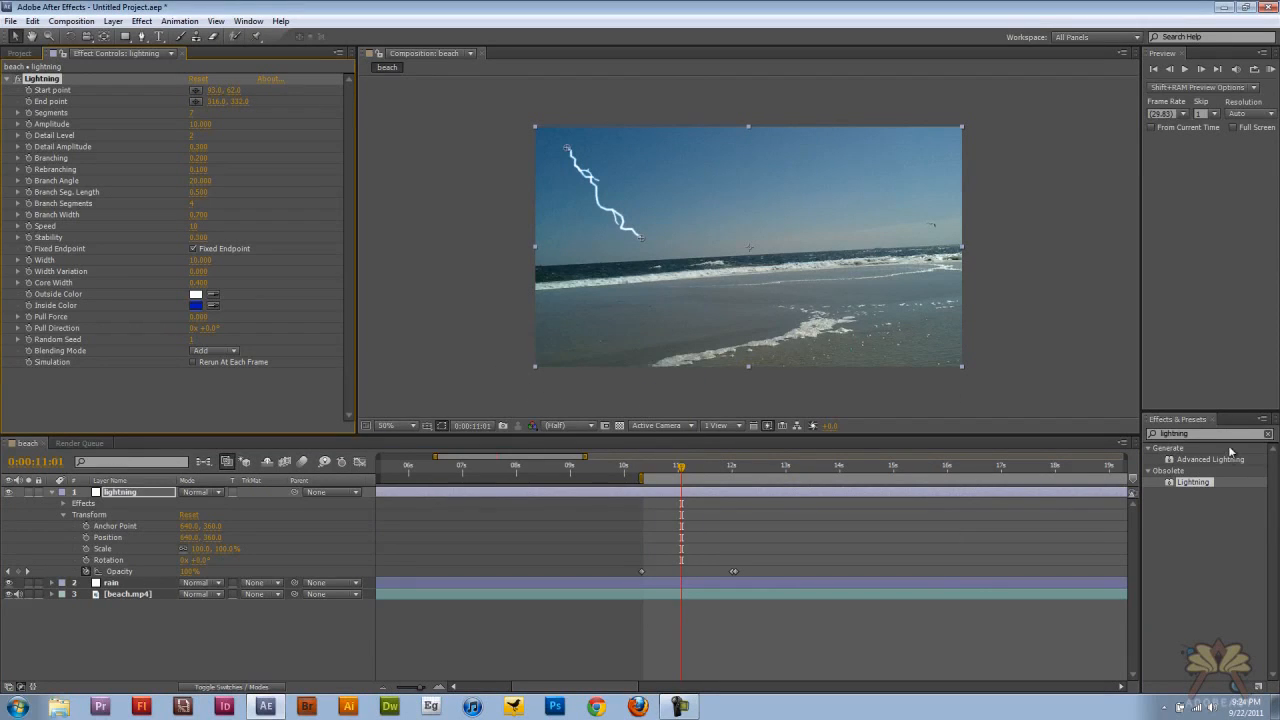
type("glow")
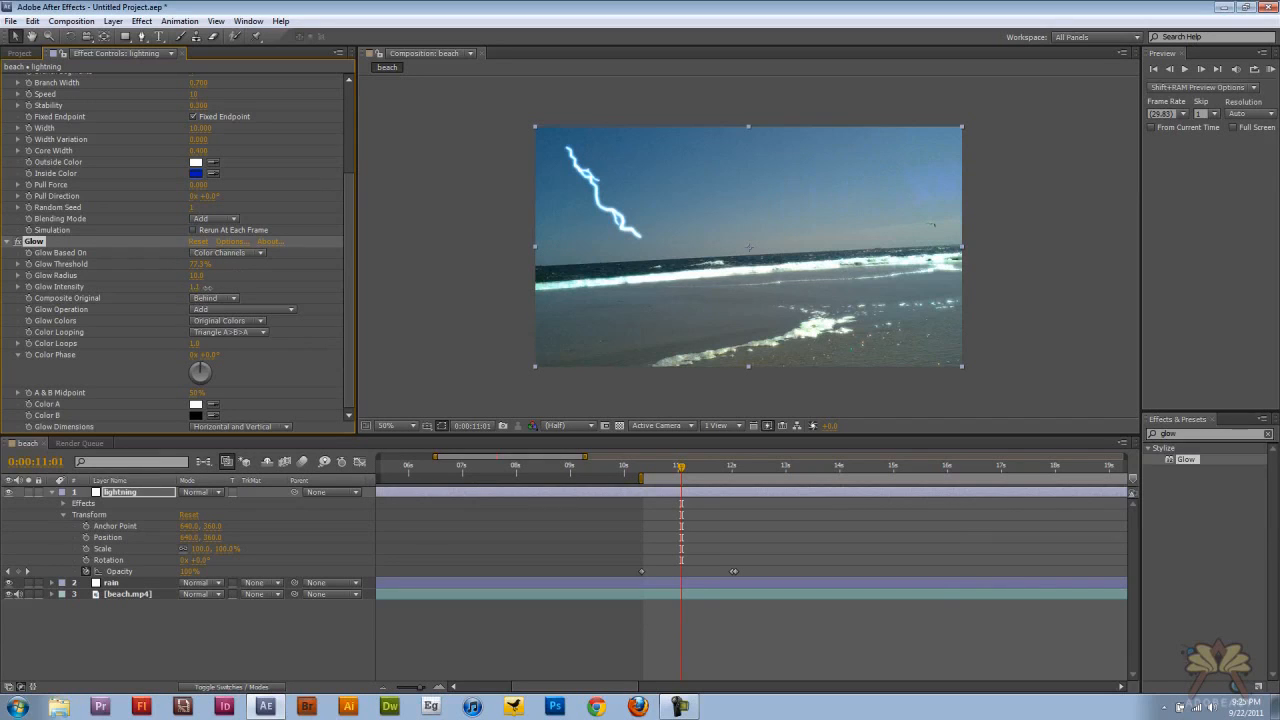
Step: Check the glow on an earlier frame, then search Effects & Presets for rain
left_click(644, 464)
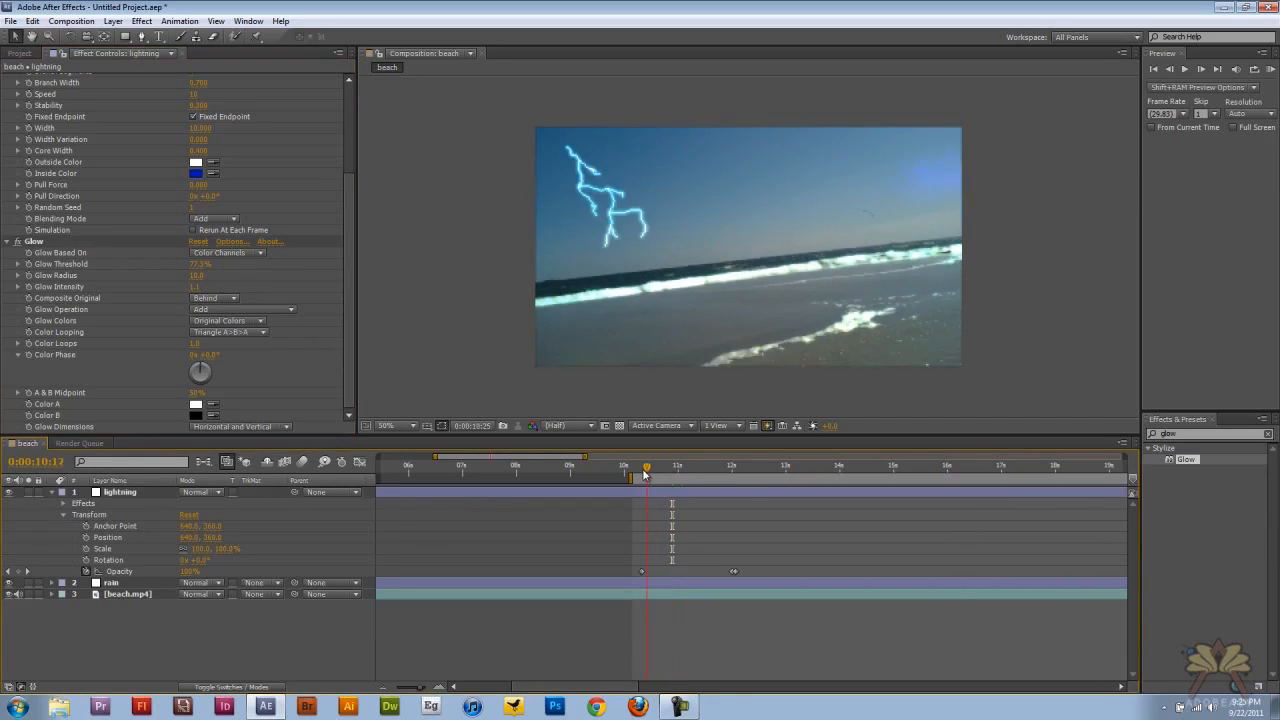
left_click(18, 52)
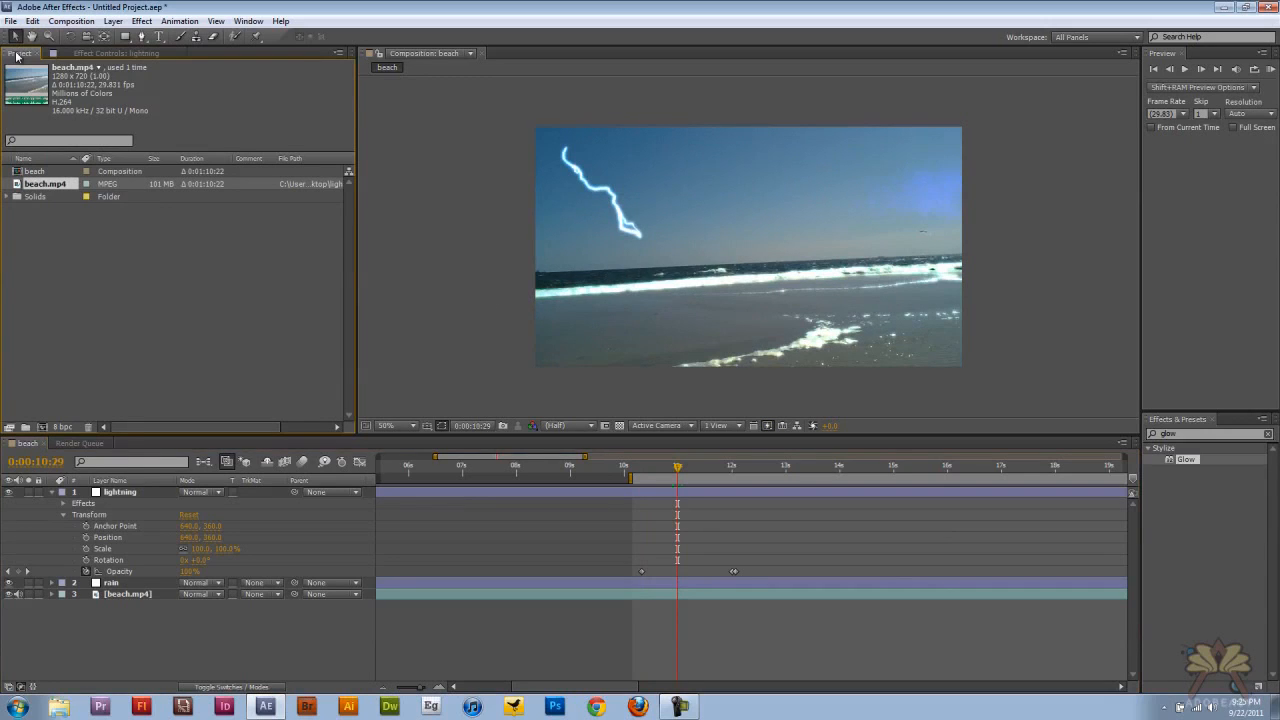
type("rain")
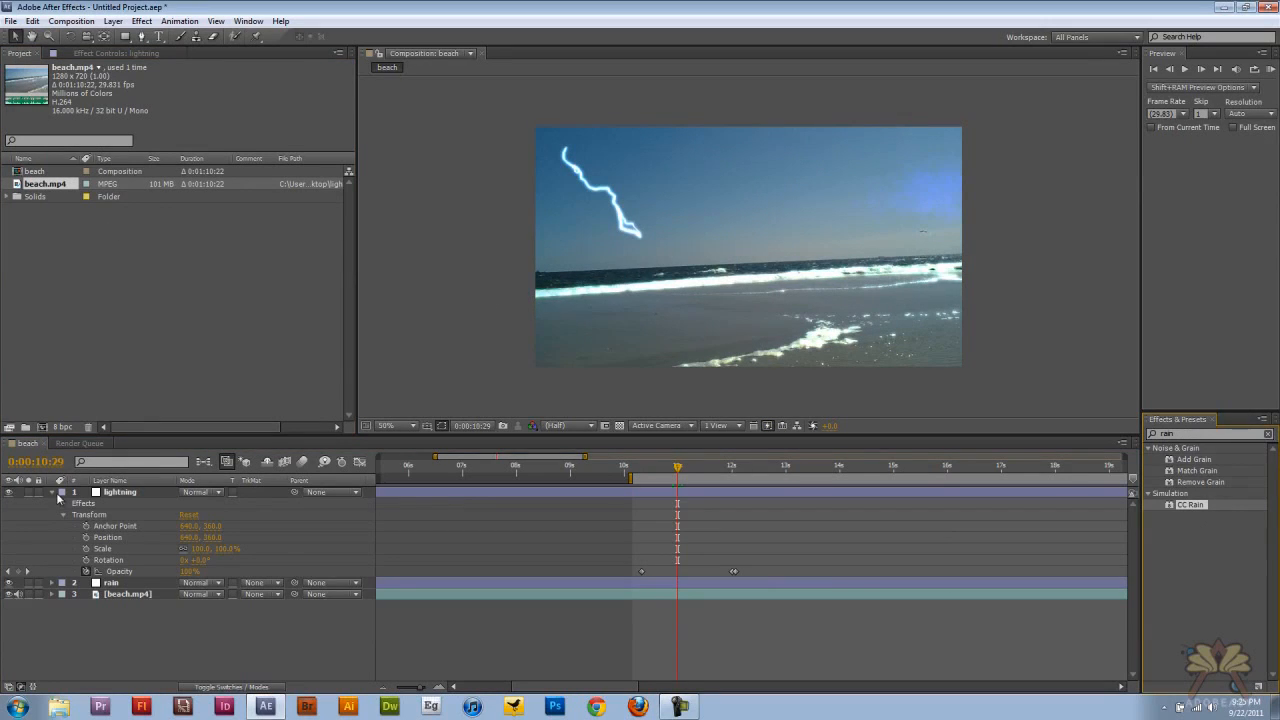
Step: Apply CC Rain to the rain layer and reveal its effects in the timeline
left_click(52, 492)
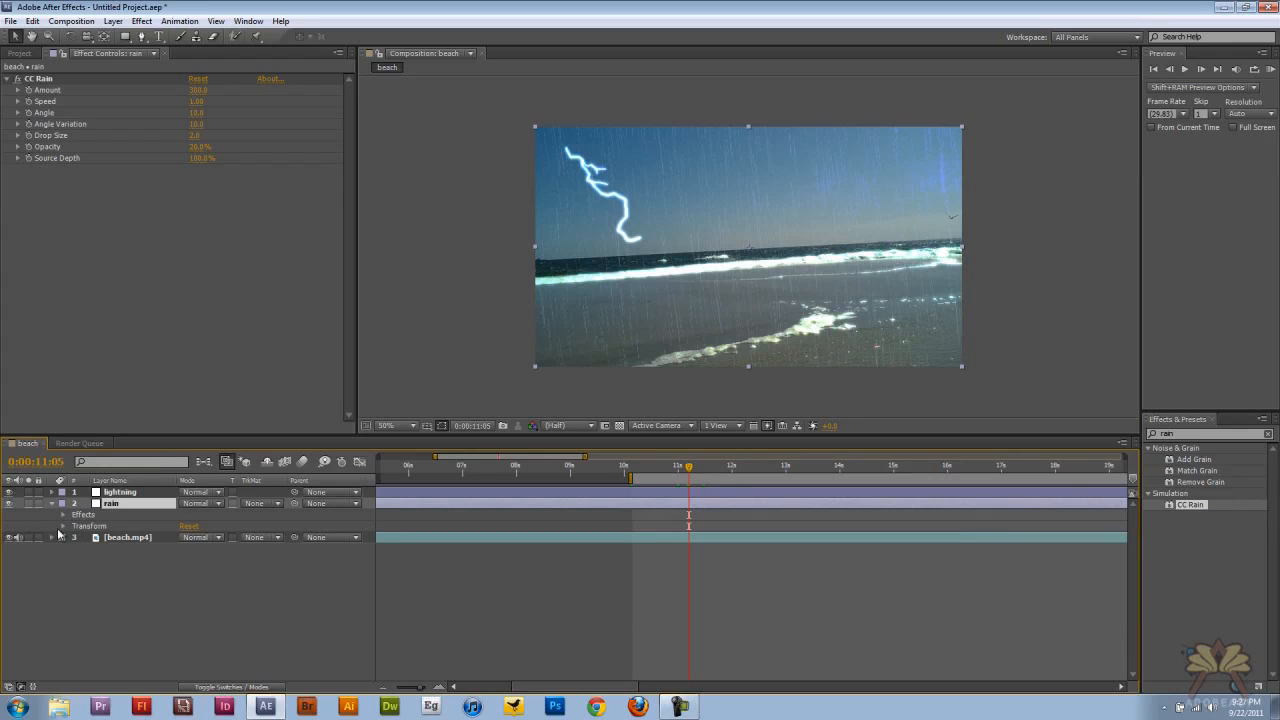
mouse_move(680, 476)
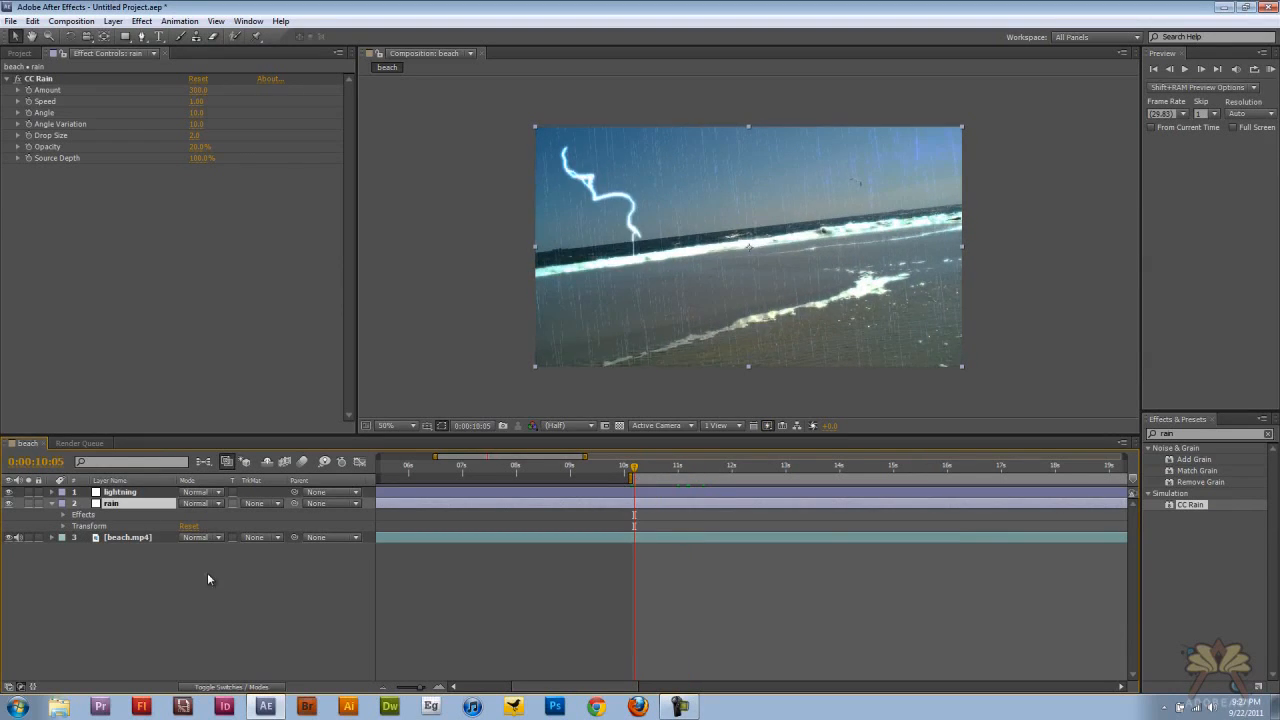
left_click(64, 514)
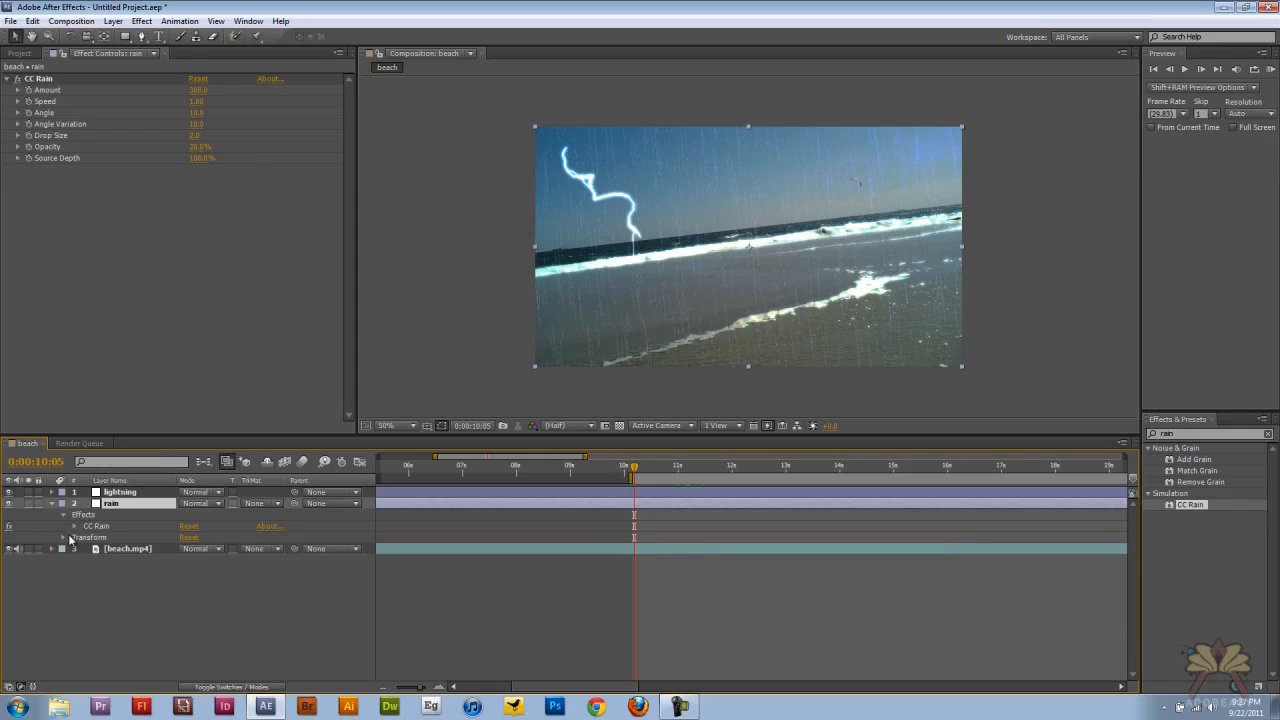
Step: Keyframe CC Rain's Amount, moving later in the timeline and changing the value
left_click(64, 526)
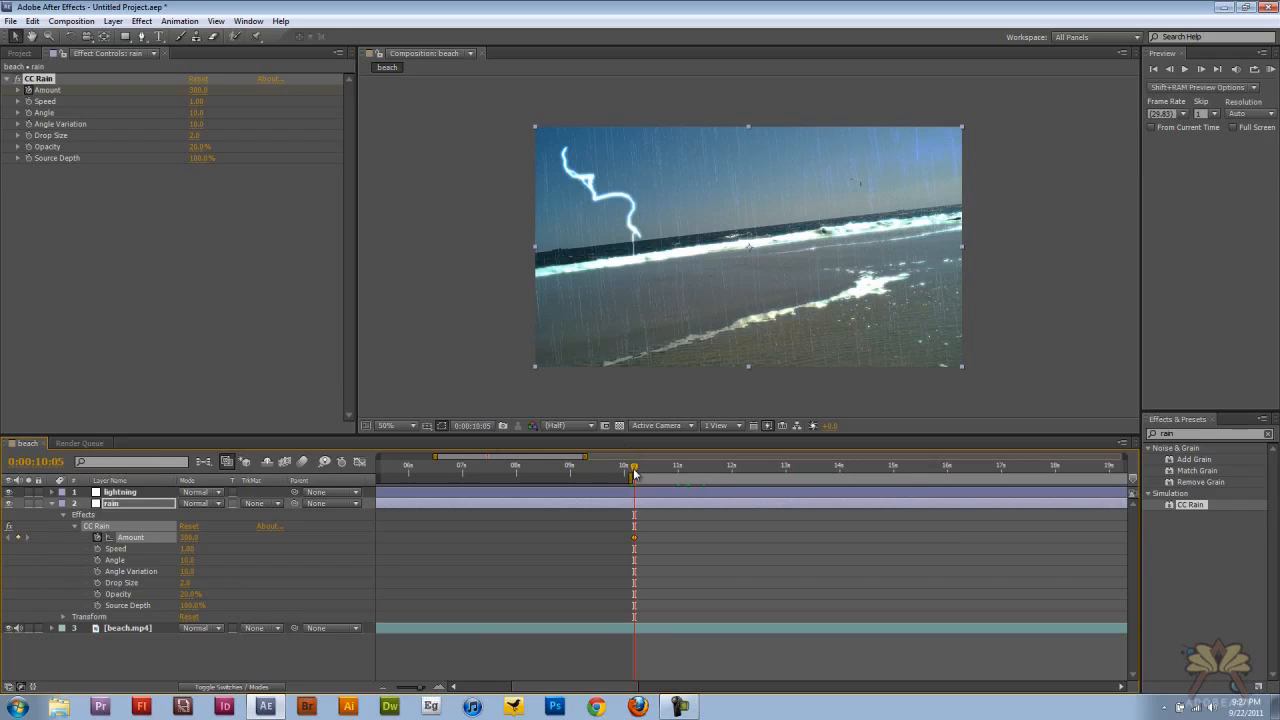
left_click(664, 466)
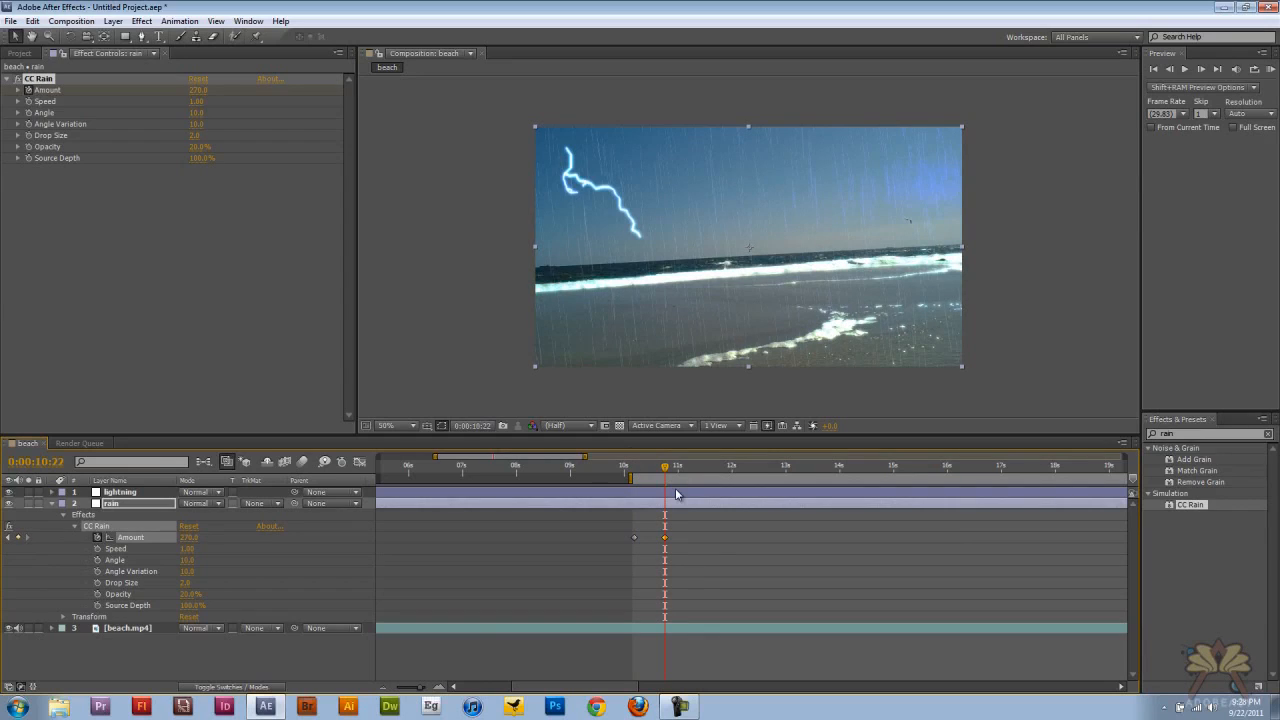
mouse_move(616, 492)
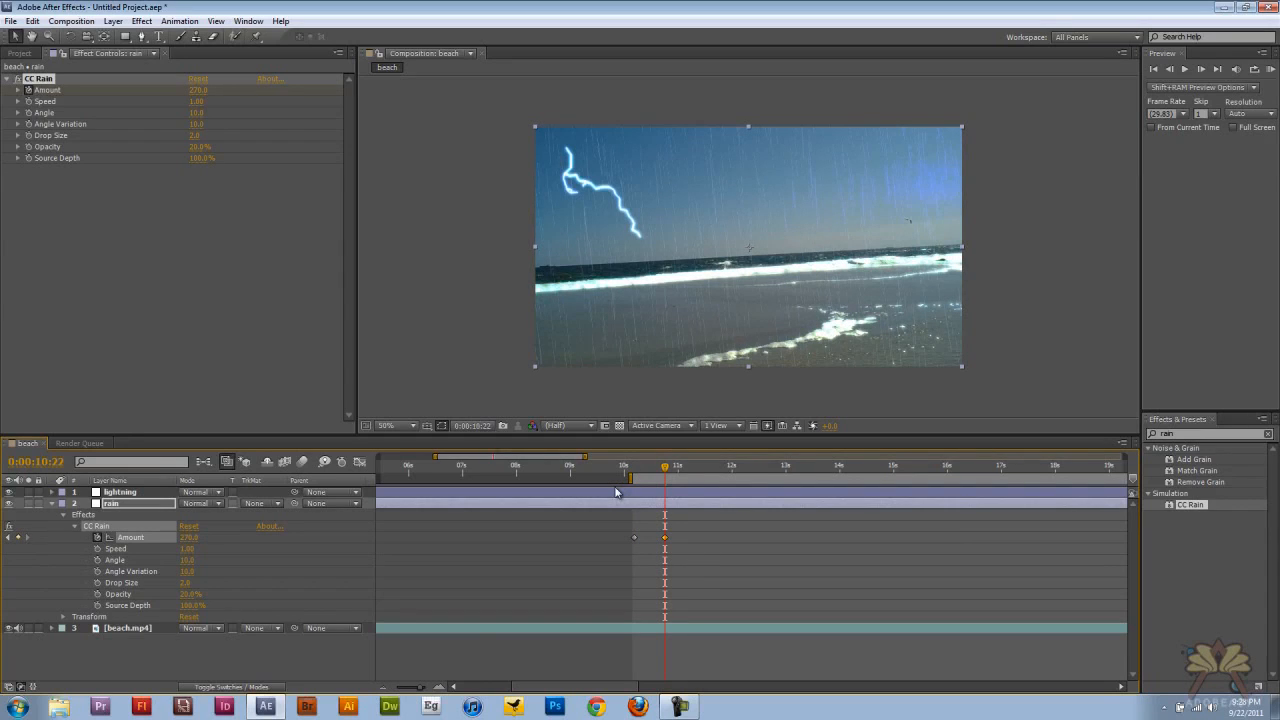